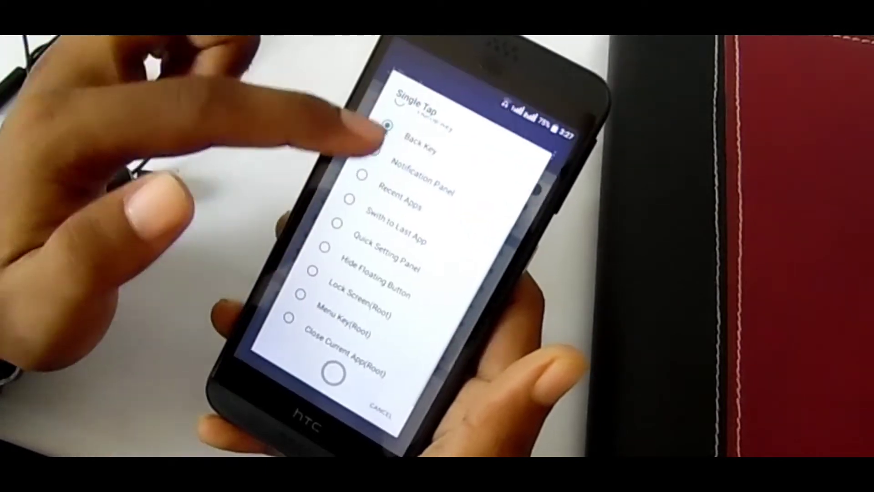
Choose Back Key as the J Touch floating button's Single Tap action
{"action": "left_click", "coordinate": [389, 137]}
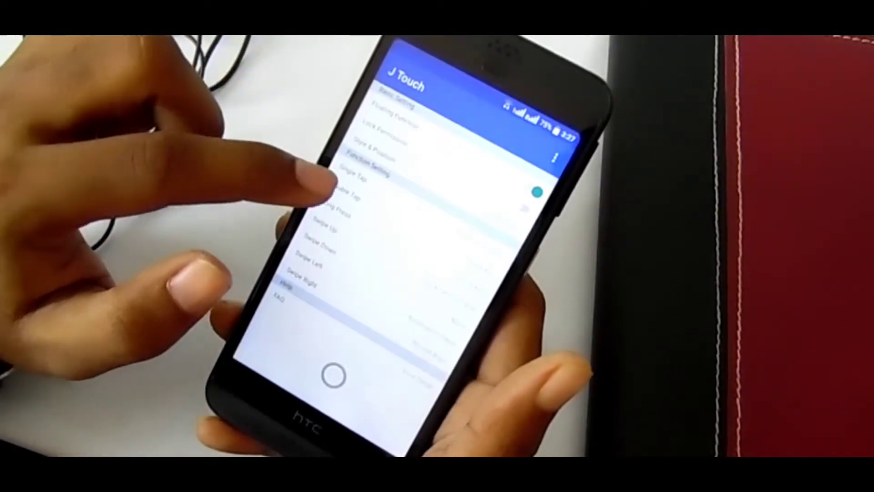